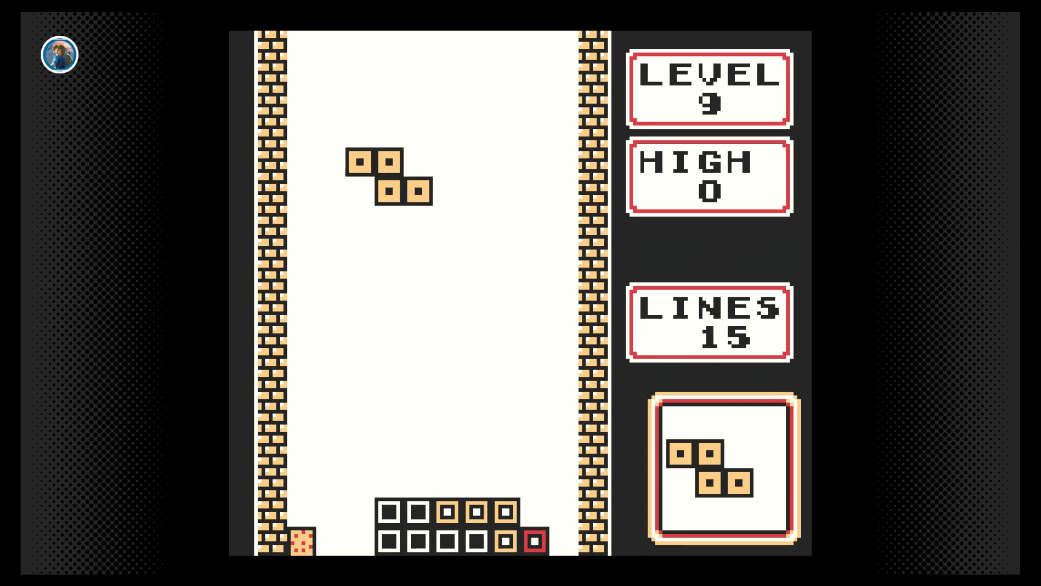
pyautogui.press('Up')
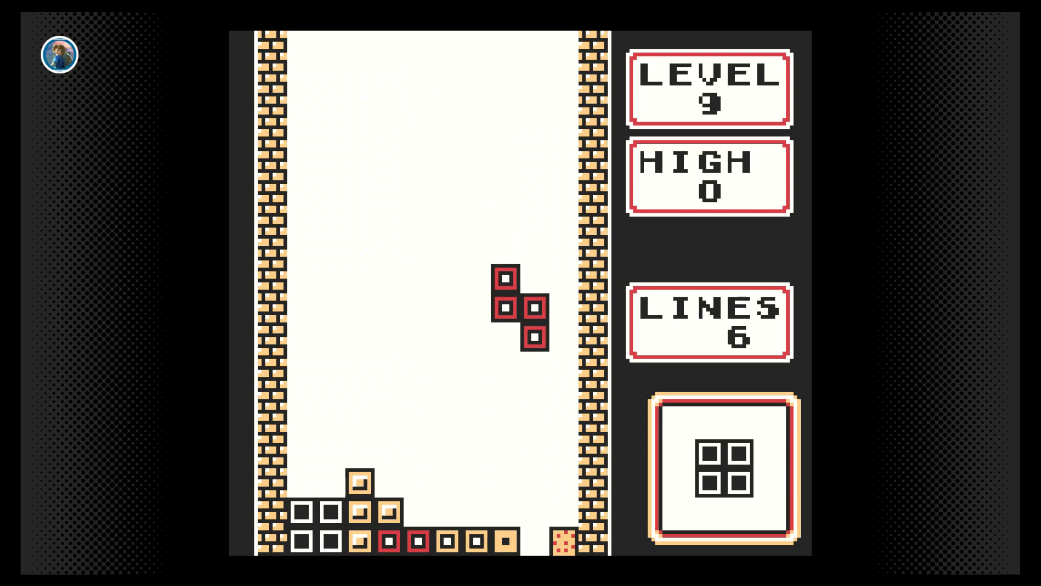
pyautogui.press('Down')
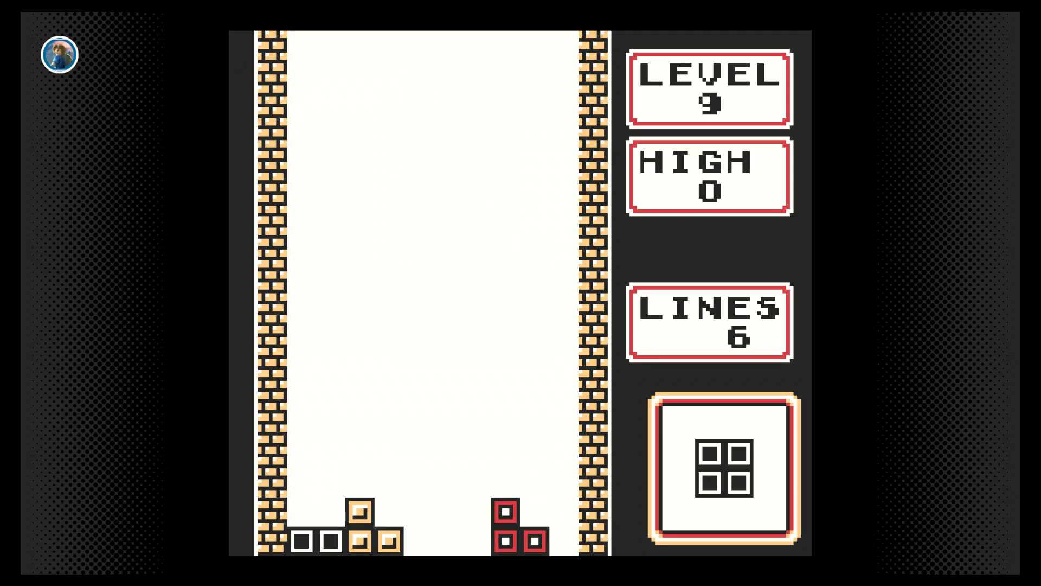